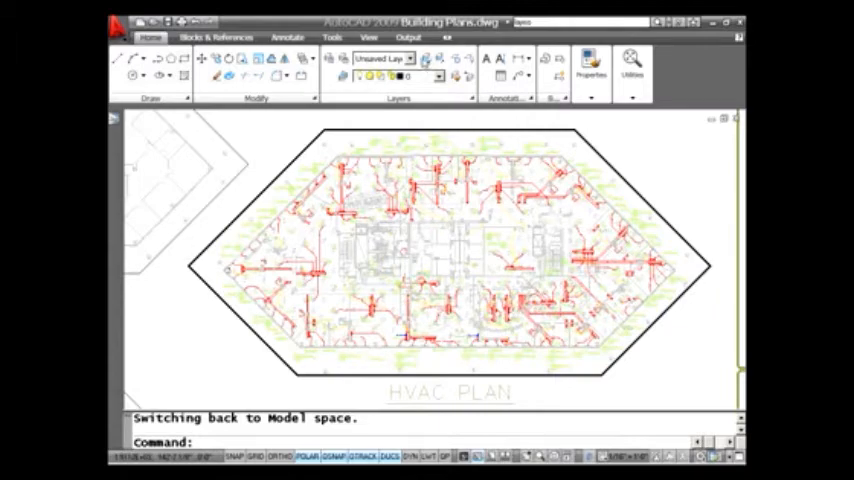
mouse_move(424, 62)
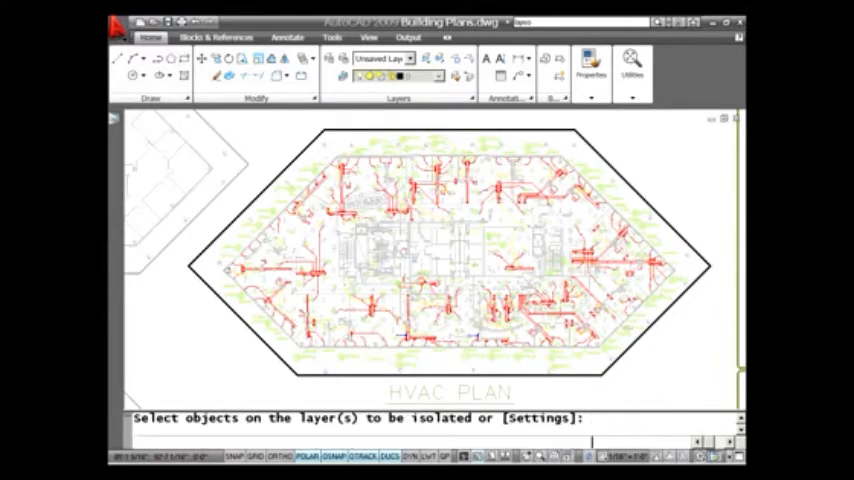
Isolate the red piping lines' layer so all other HVAC plan layers disappear
click(360, 216)
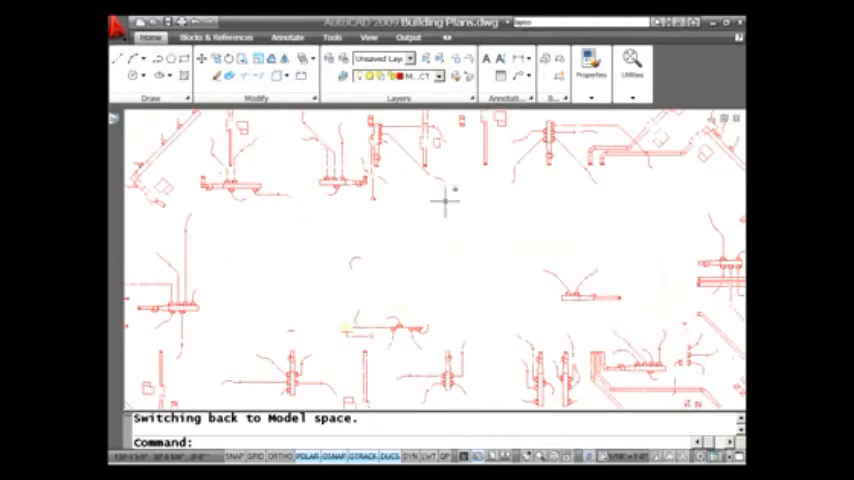
mouse_move(430, 200)
text(l)
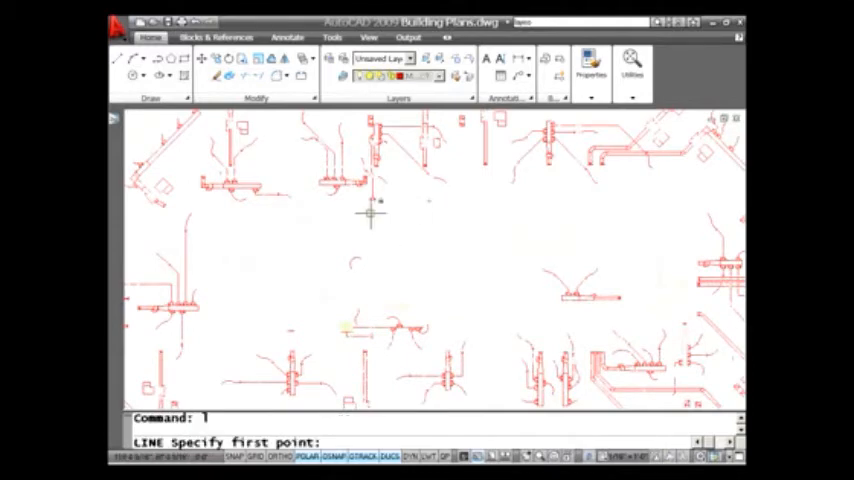
click(368, 212)
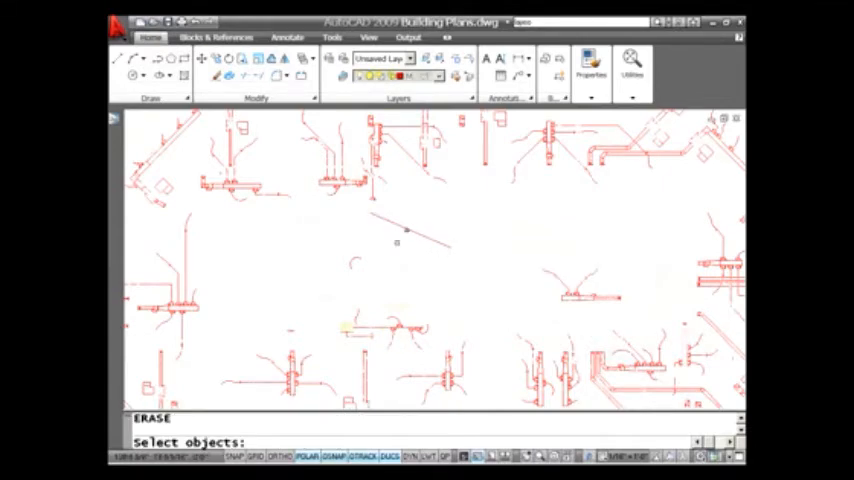
click(410, 248)
text(s)
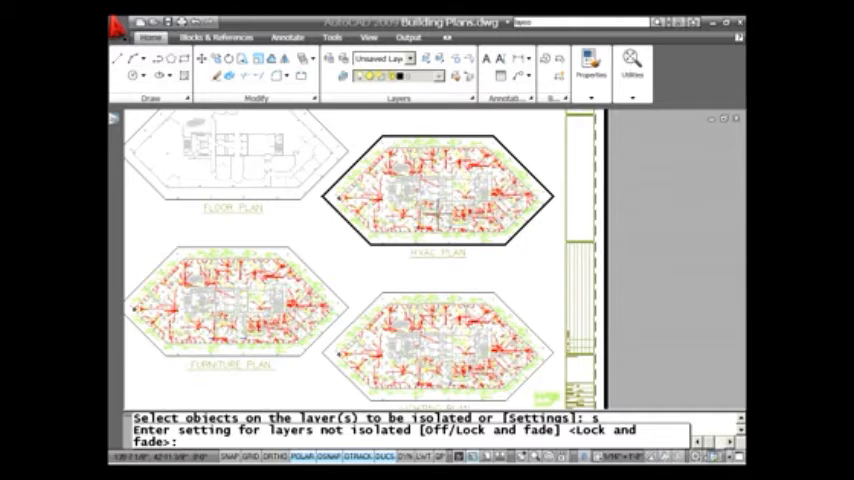
Isolate M-TEXT with the Off setting so only text remains in all plan viewports
text(o)
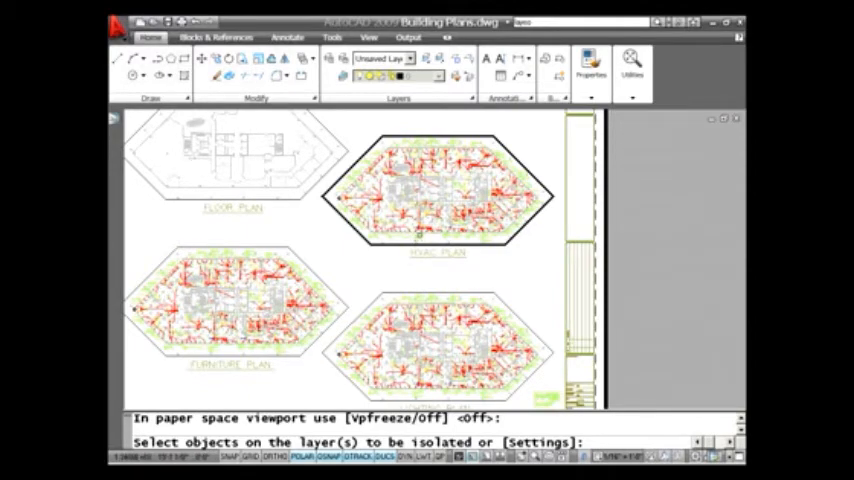
click(418, 236)
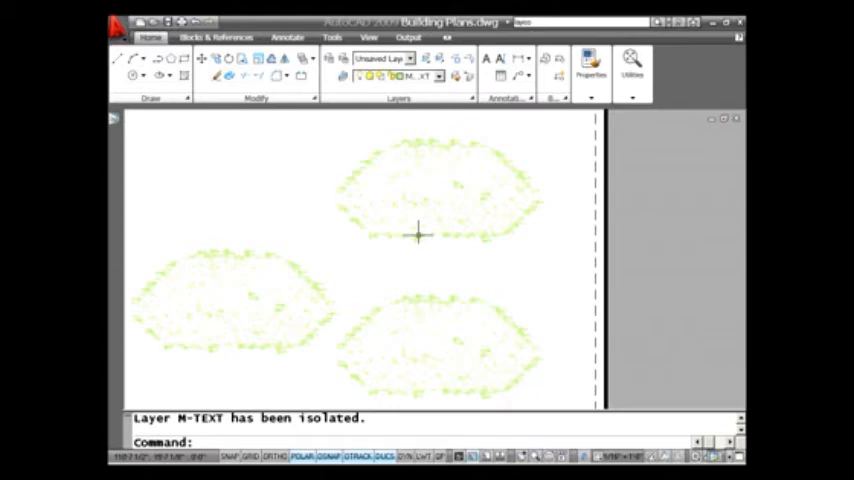
mouse_move(438, 60)
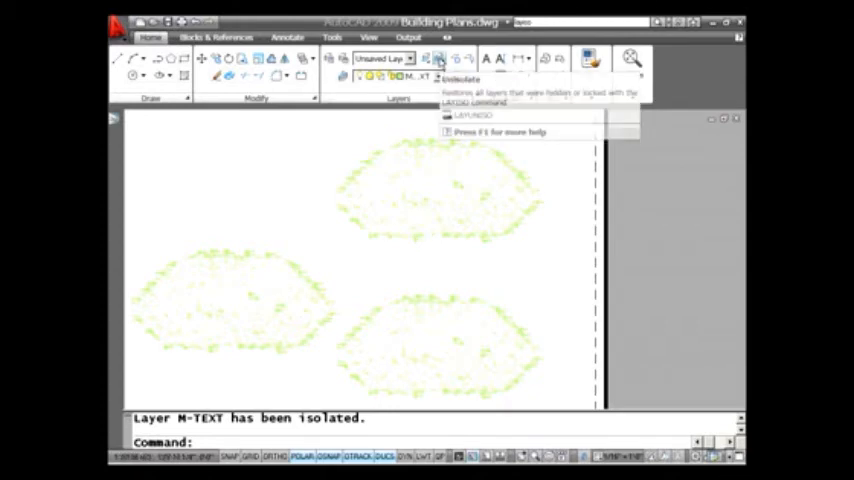
Unisolate the layers so all four plan viewports show every layer again
click(440, 60)
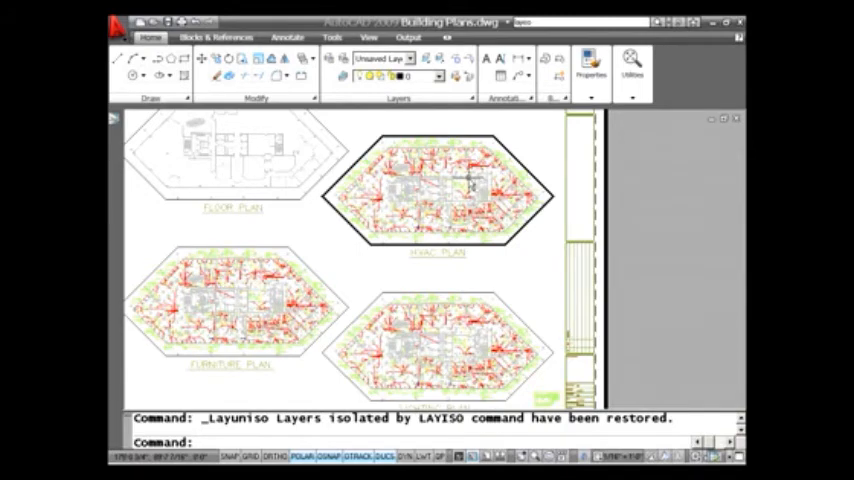
mouse_move(466, 180)
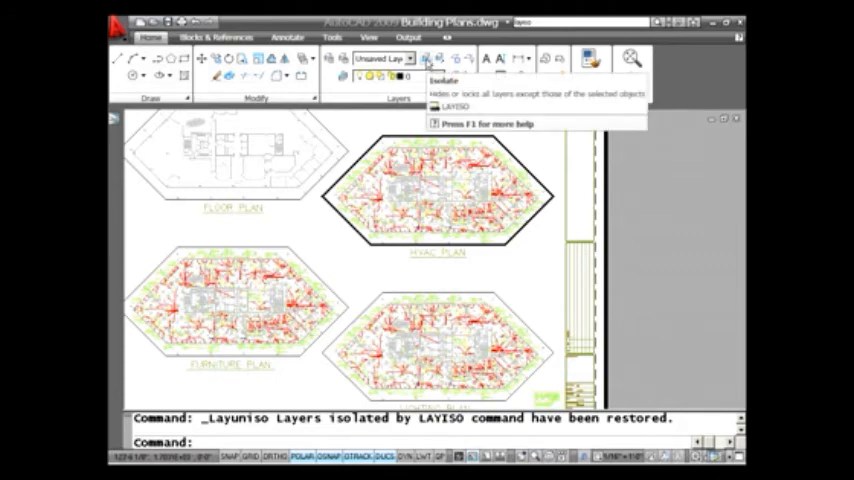
Isolate M-TEXT with VPfreeze so only the HVAC Plan viewport shows just text
click(424, 62)
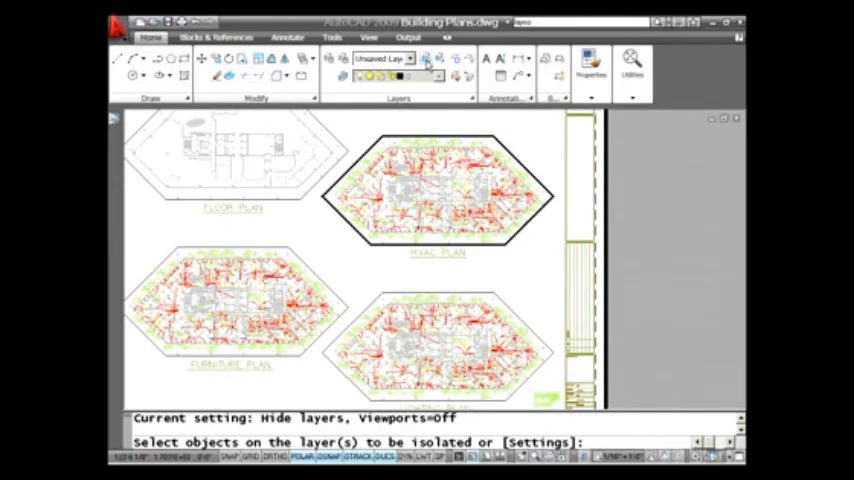
text(s)
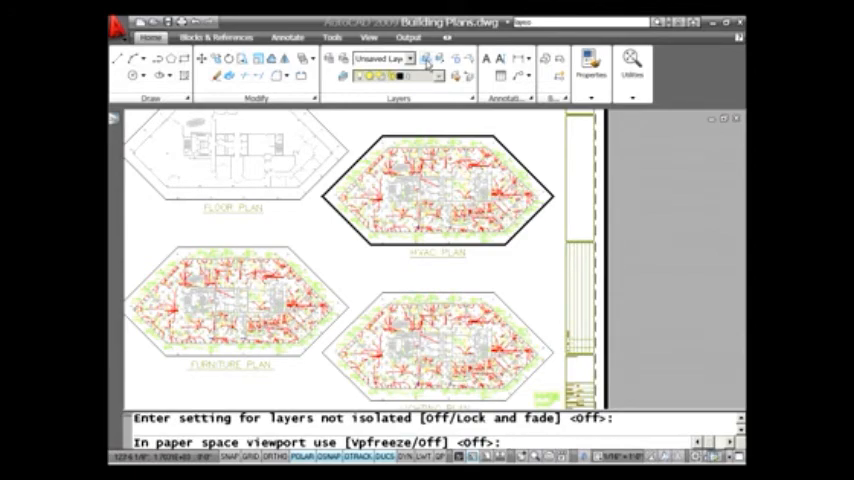
text(v)
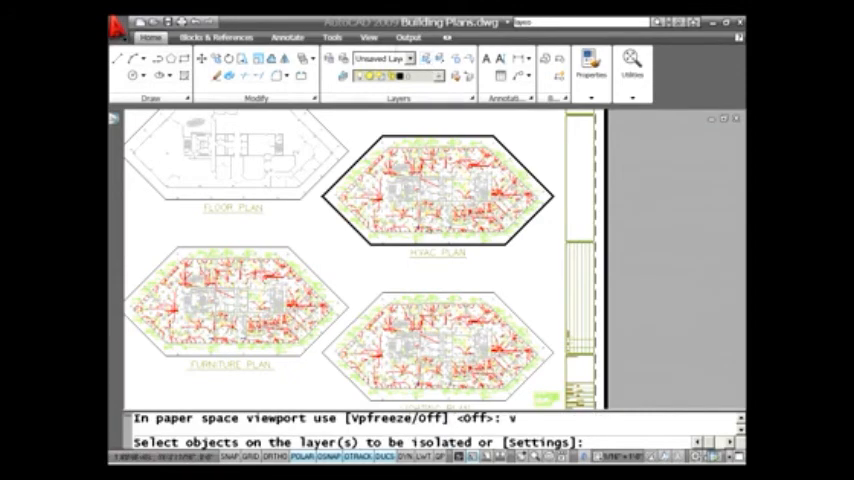
click(420, 236)
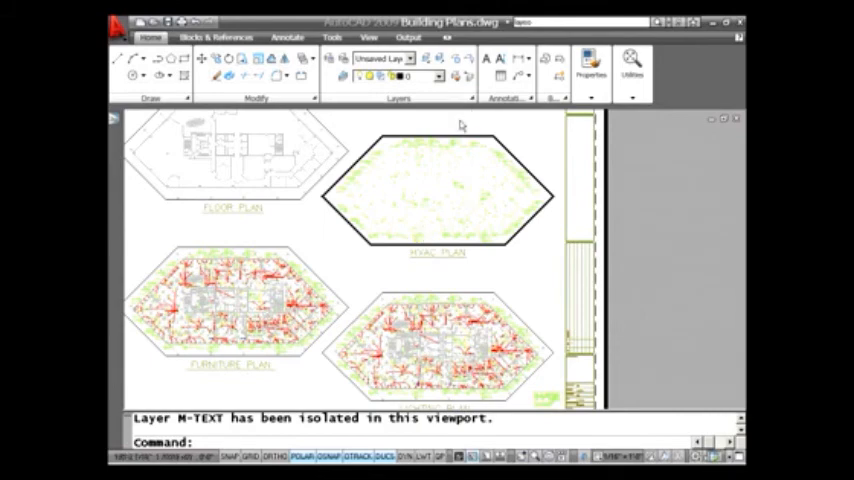
text(layuni)
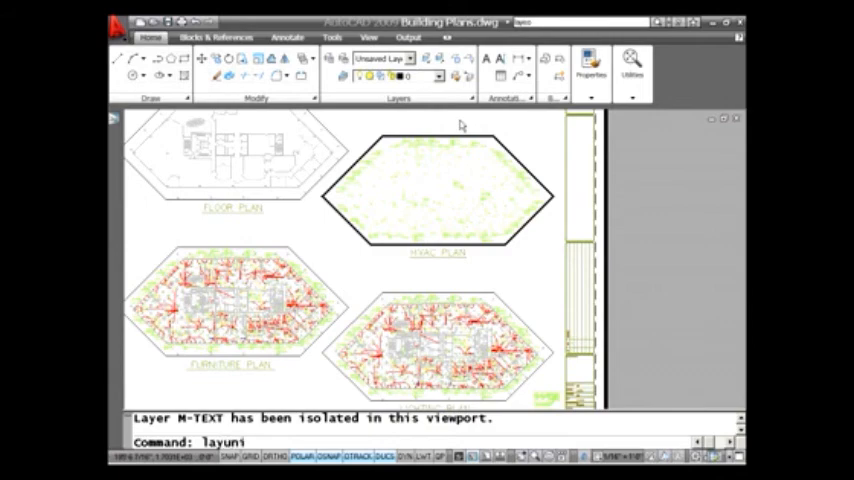